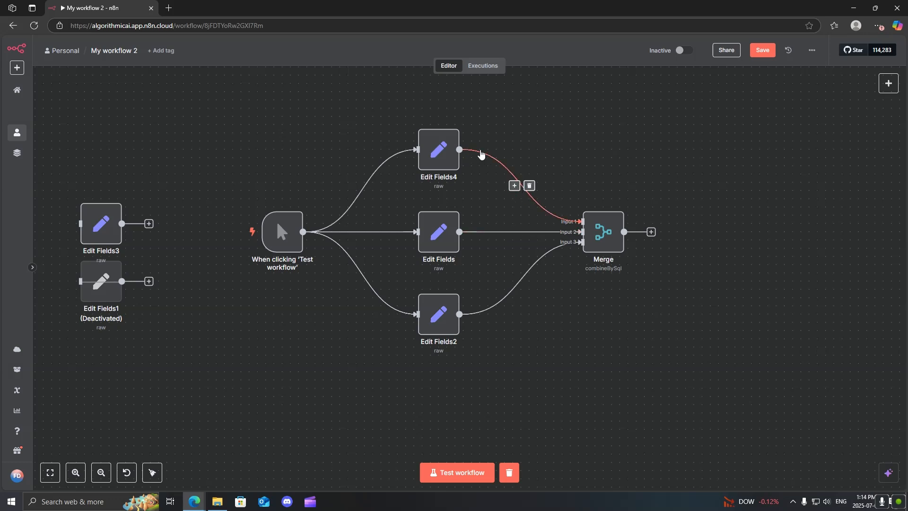
{"action": "mouse_move", "coordinate": [483, 179]}
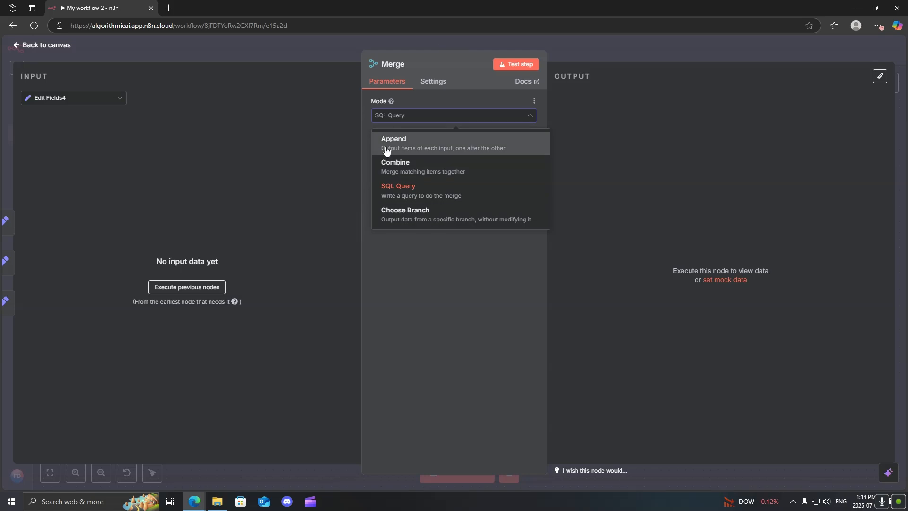
Set the Merge node's mode to Append and return to the canvas
{"action": "left_click", "coordinate": [393, 143]}
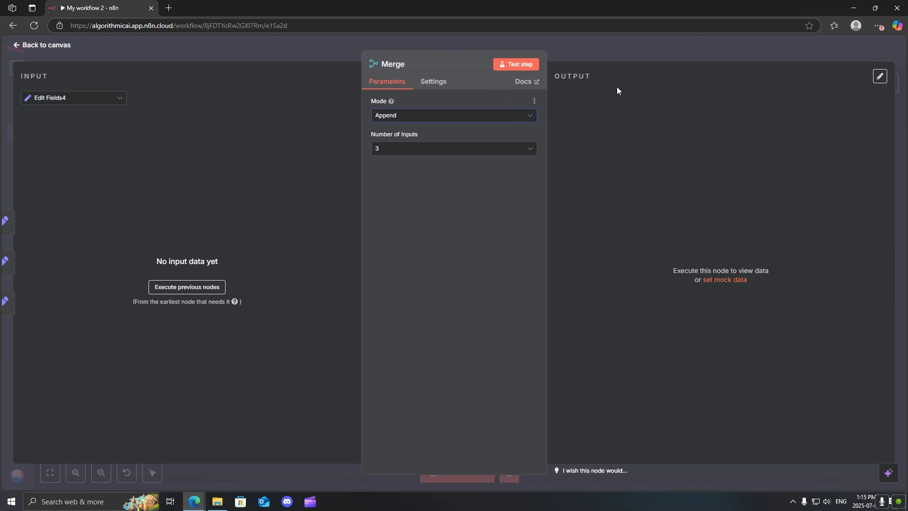
{"action": "left_click", "coordinate": [41, 45]}
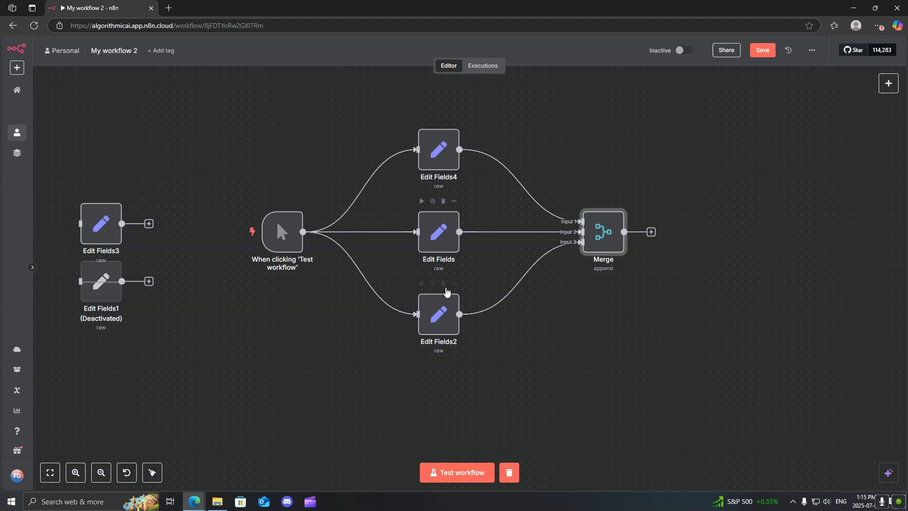
Reopen the Merge node settings, restoring Number of Inputs to 3 in Append mode
{"action": "double_click", "coordinate": [437, 148]}
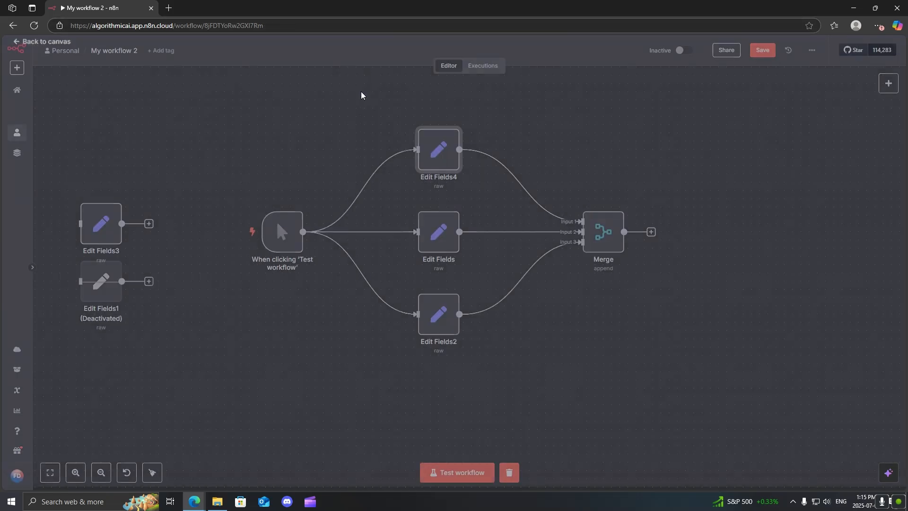
{"action": "mouse_move", "coordinate": [603, 232]}
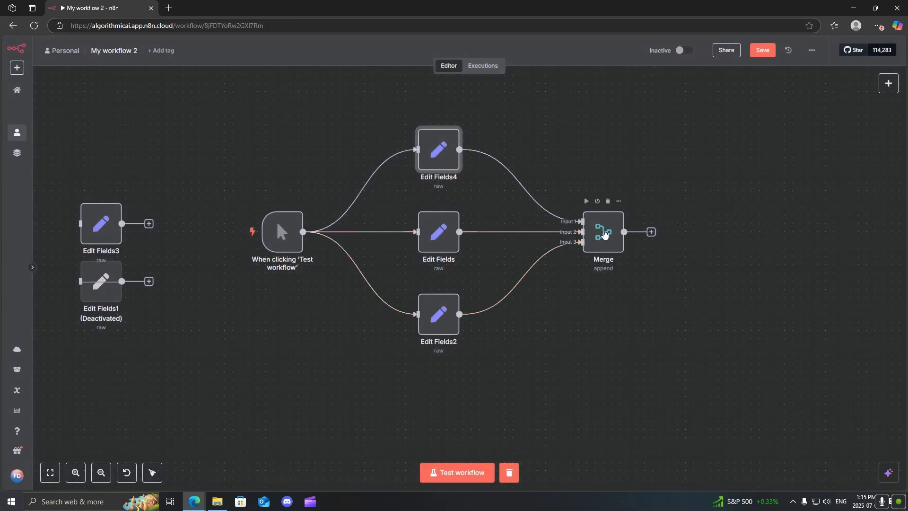
{"action": "double_click", "coordinate": [603, 232]}
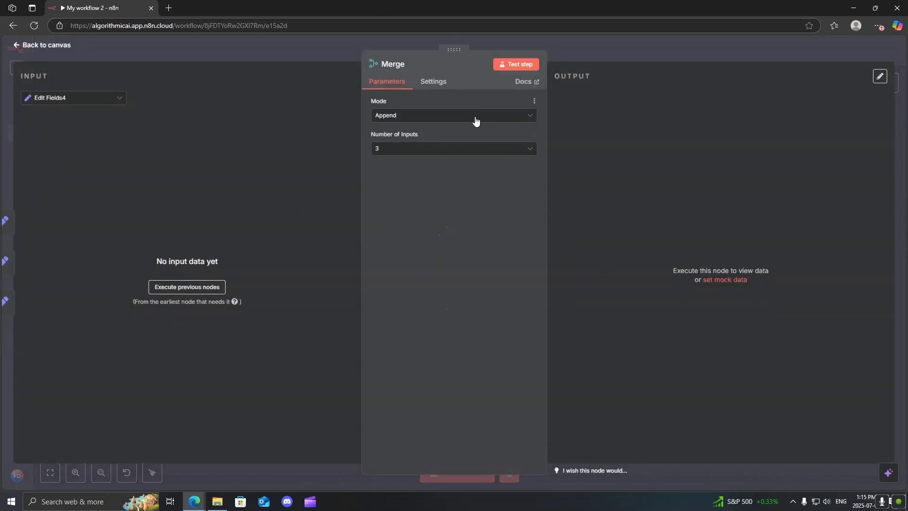
{"action": "left_click", "coordinate": [451, 148]}
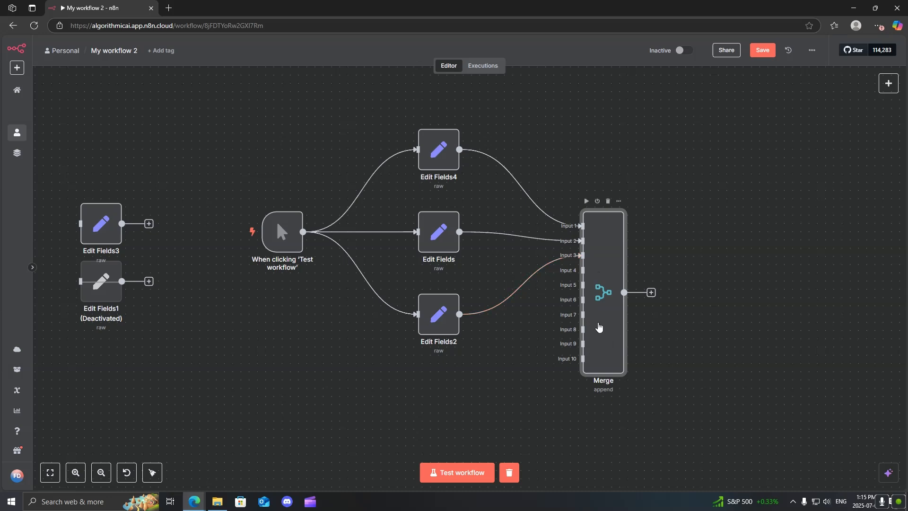
{"action": "double_click", "coordinate": [601, 292]}
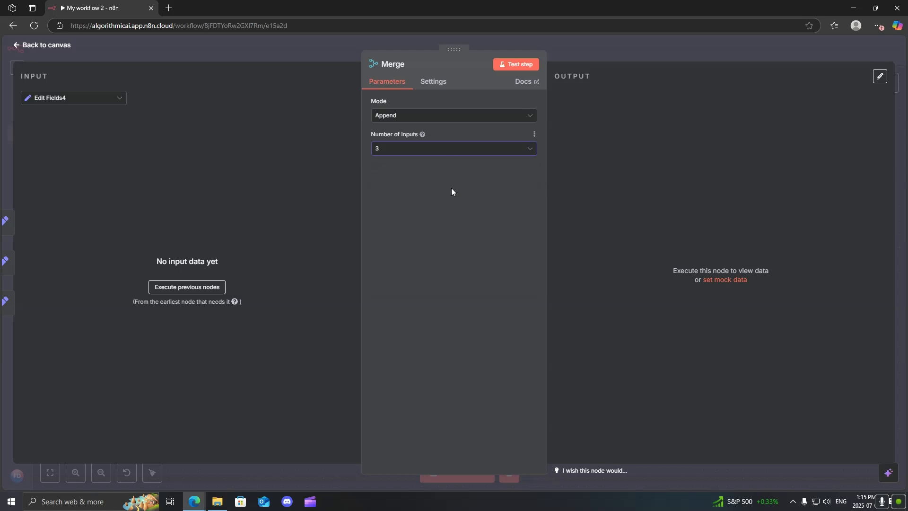
Run the Merge step, view the Edit Fields2 input data, and collapse the output items
{"action": "left_click", "coordinate": [514, 64]}
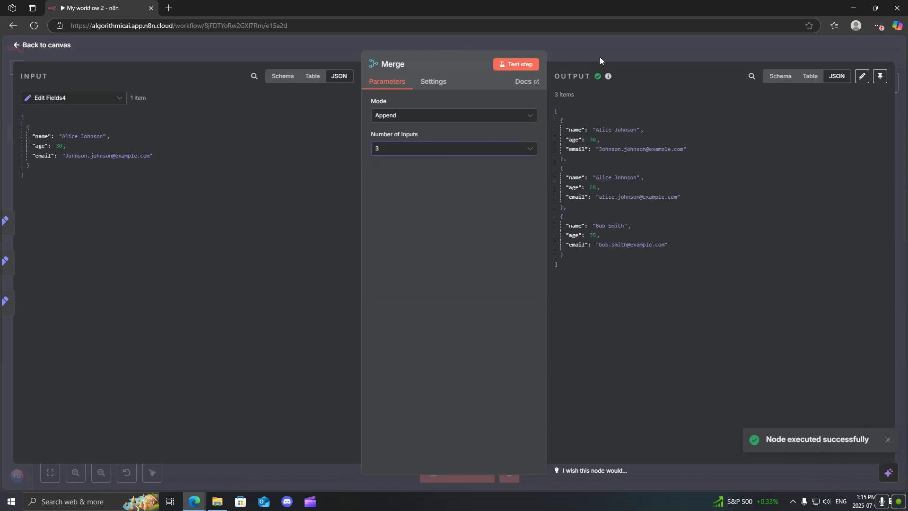
{"action": "left_click", "coordinate": [74, 98]}
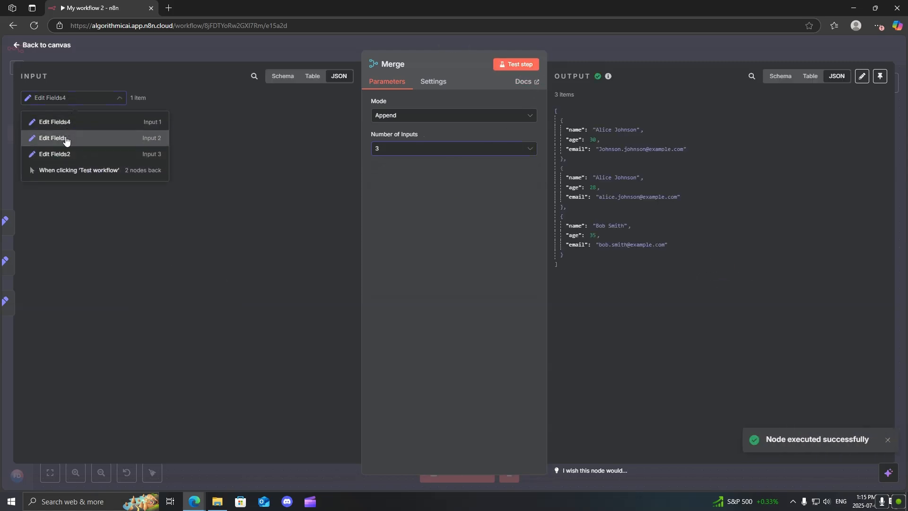
{"action": "left_click", "coordinate": [54, 154]}
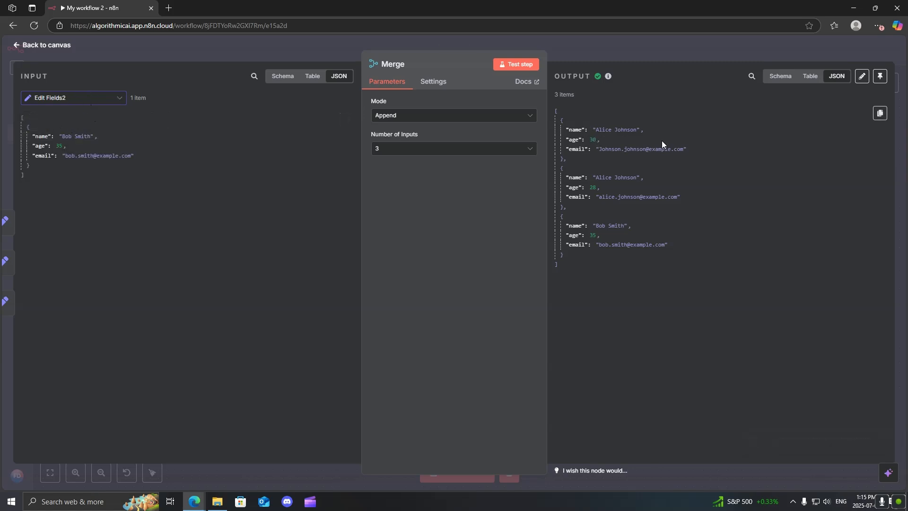
{"action": "mouse_move", "coordinate": [559, 123]}
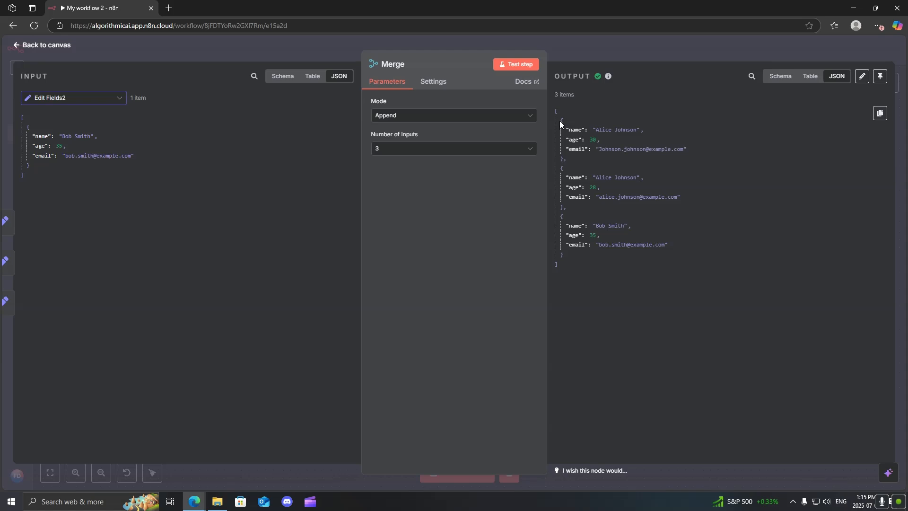
{"action": "left_click", "coordinate": [558, 120]}
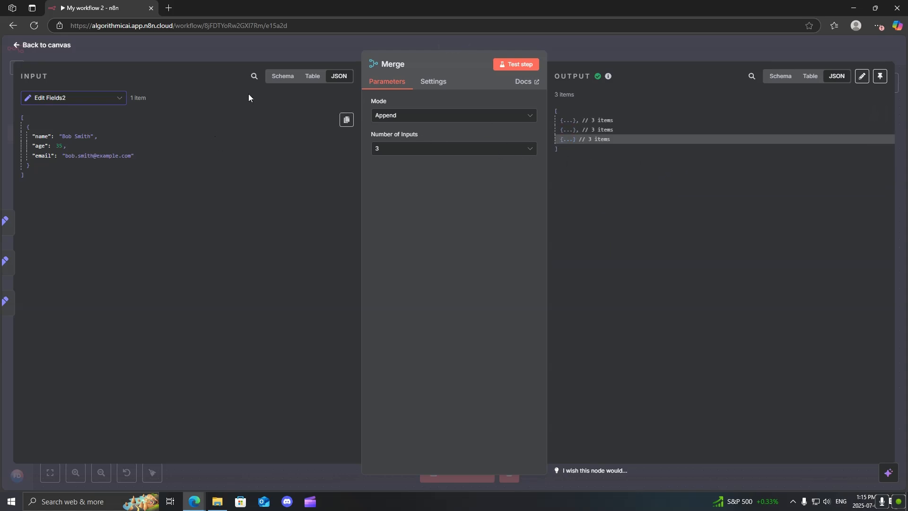
Switch the Merge node to Combine mode and review the Combine By options
{"action": "left_click", "coordinate": [453, 115]}
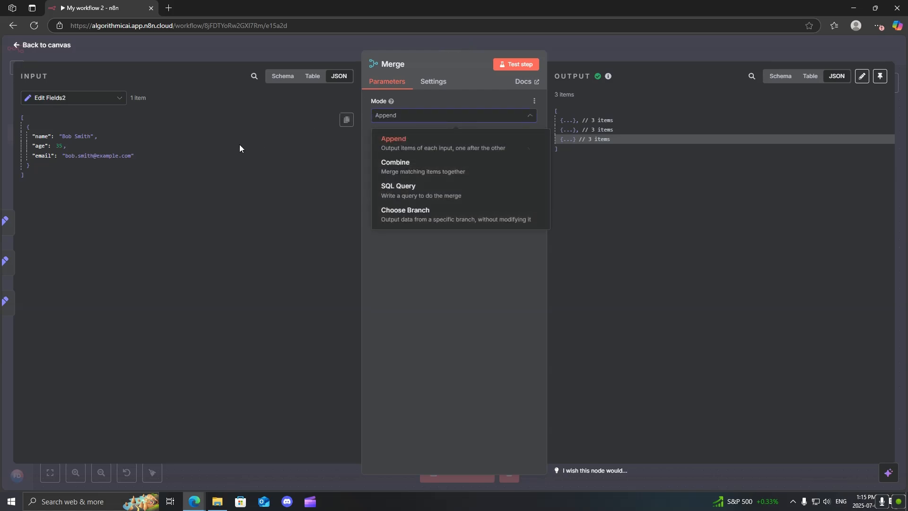
{"action": "mouse_move", "coordinate": [399, 167]}
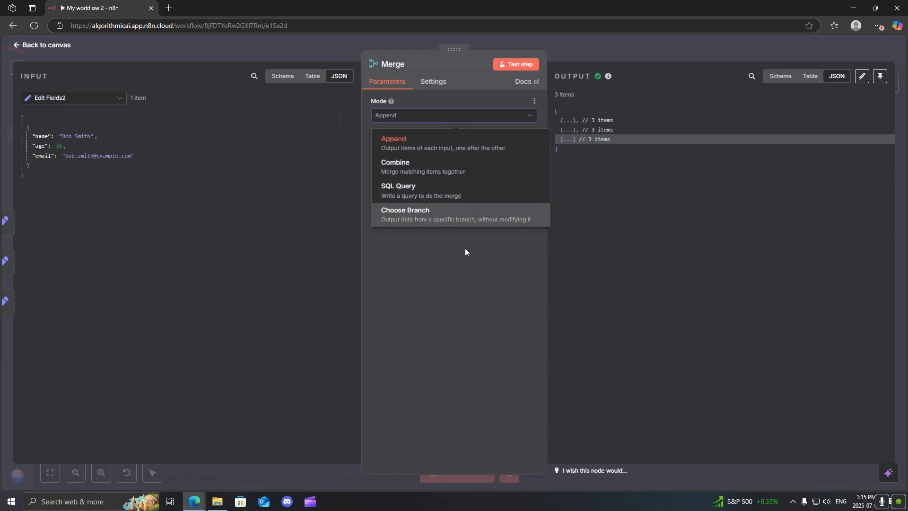
{"action": "left_click", "coordinate": [396, 166]}
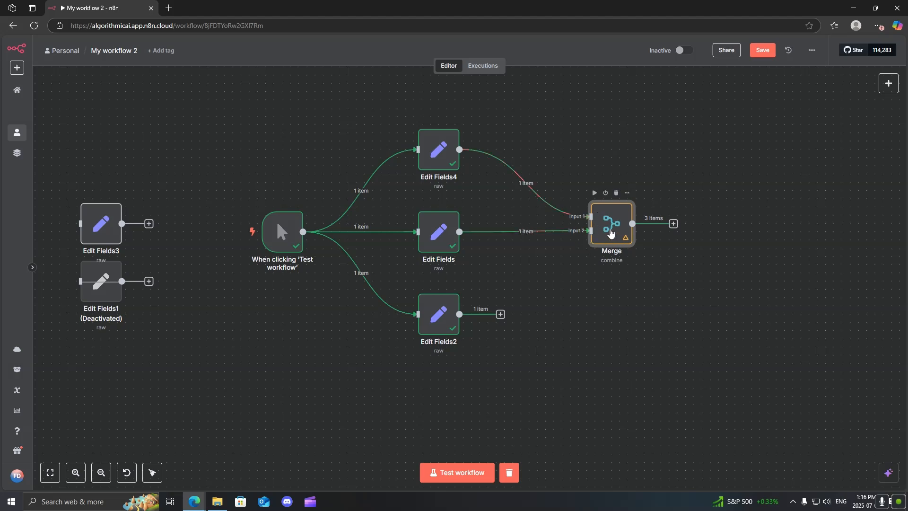
{"action": "double_click", "coordinate": [610, 224]}
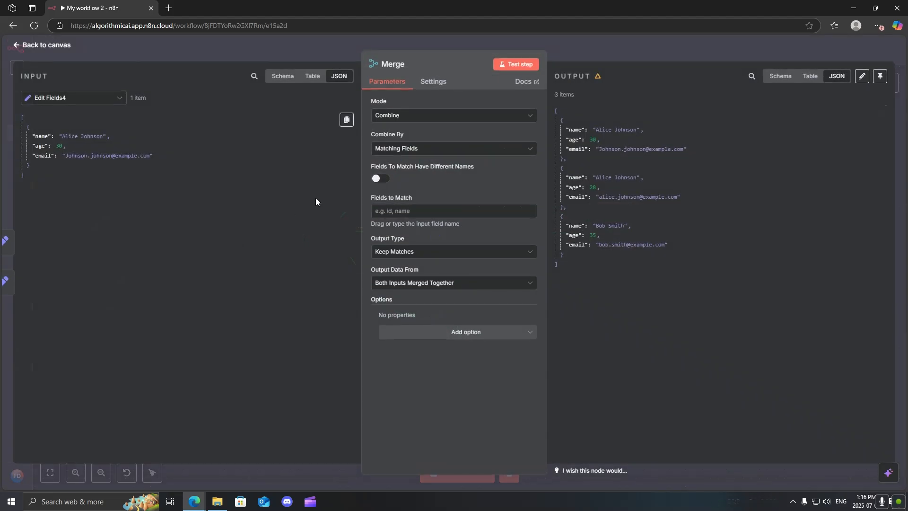
{"action": "left_click", "coordinate": [453, 148]}
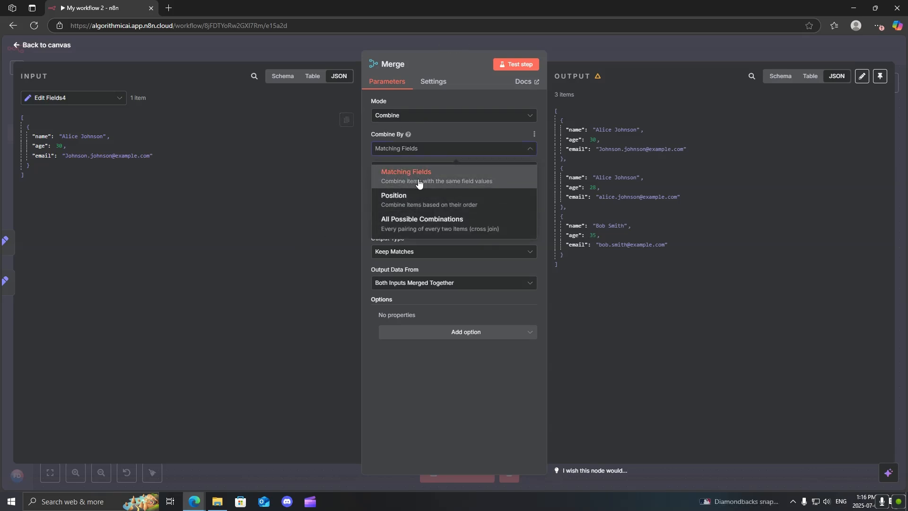
{"action": "mouse_move", "coordinate": [496, 199]}
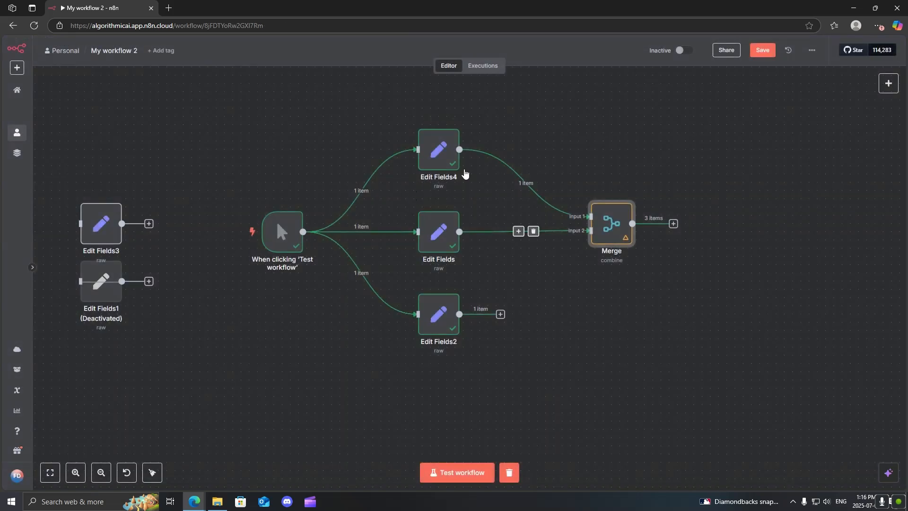
Go back to the canvas and reopen the Merge node's Combine settings
{"action": "double_click", "coordinate": [611, 223]}
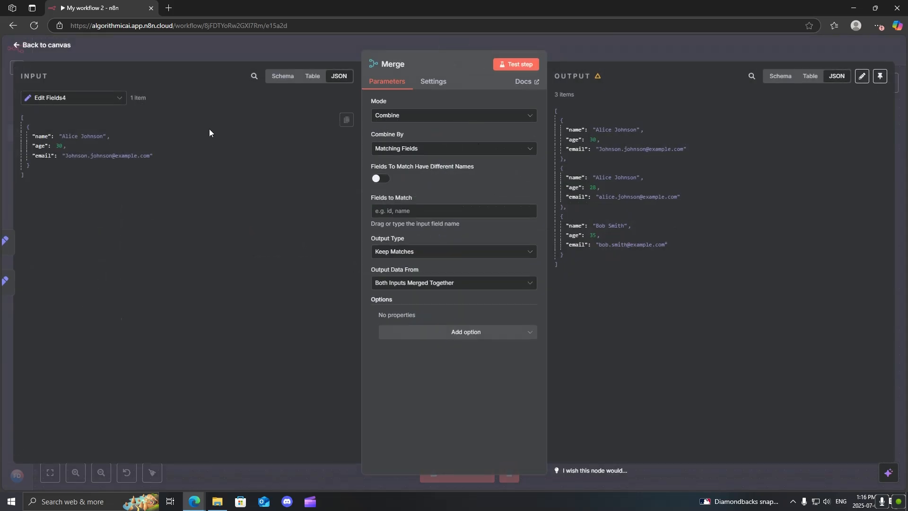
{"action": "left_click", "coordinate": [45, 44]}
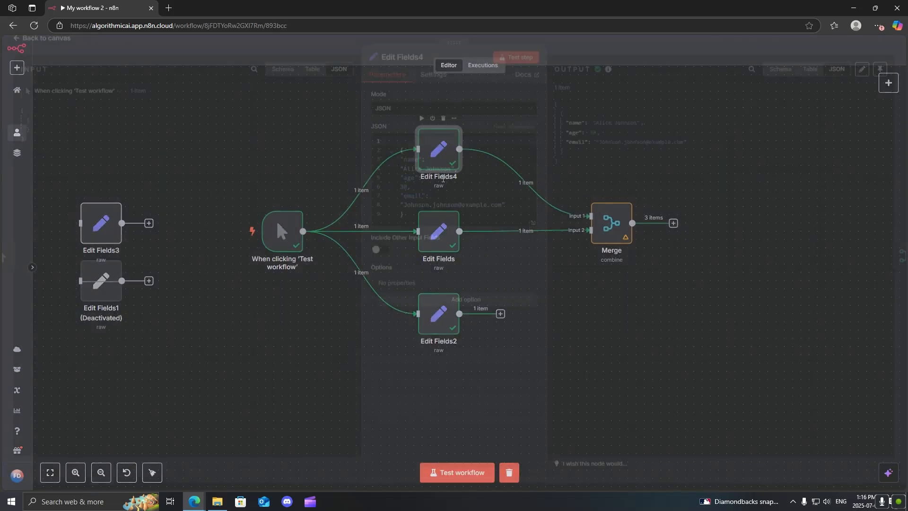
{"action": "left_click", "coordinate": [42, 37]}
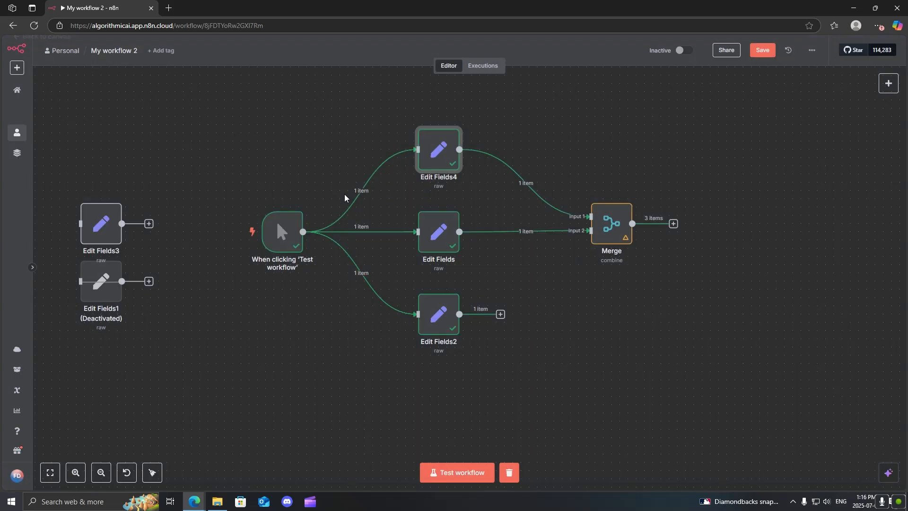
{"action": "double_click", "coordinate": [438, 232]}
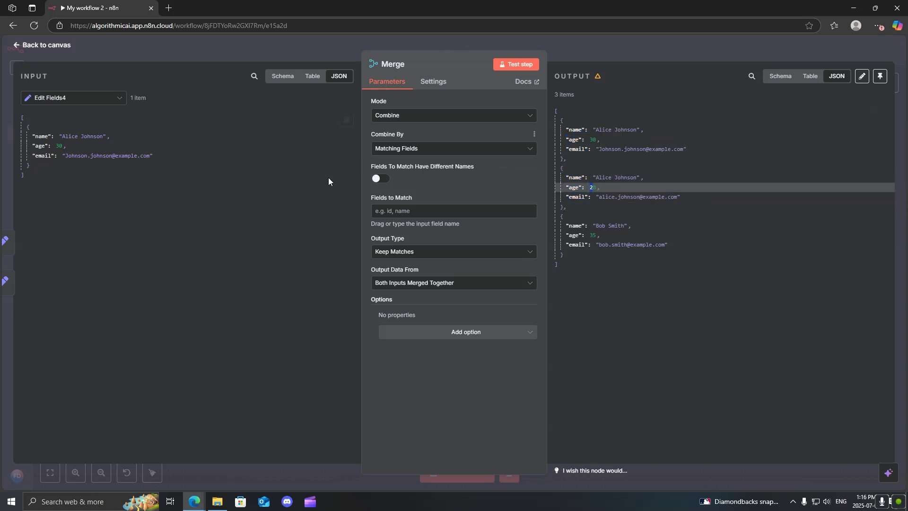
Test matching on the name field, then on age, which returns no output
{"action": "left_click", "coordinate": [380, 179]}
{"action": "type", "text": "name"}
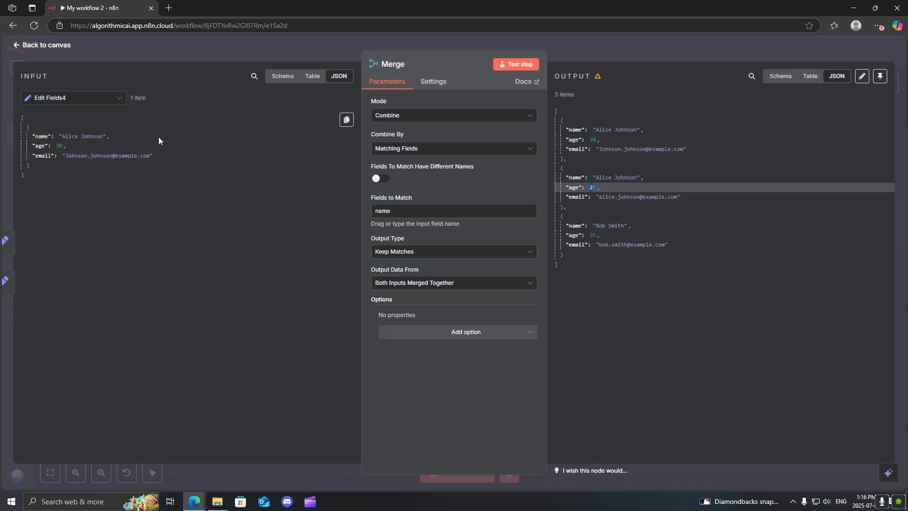
{"action": "left_click", "coordinate": [514, 64]}
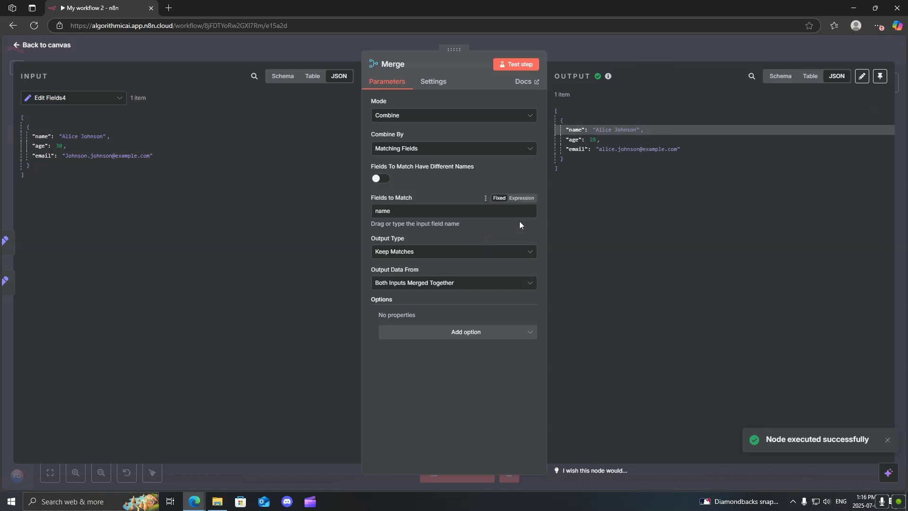
{"action": "left_click", "coordinate": [453, 210]}
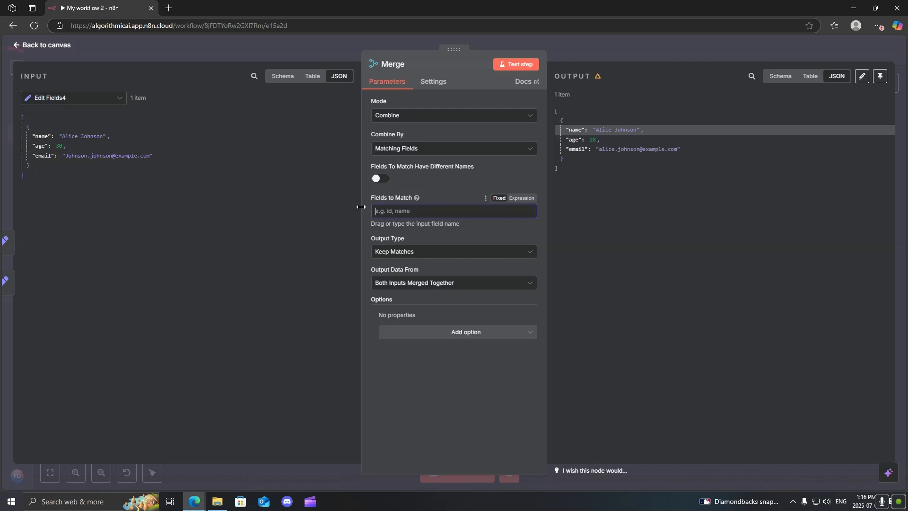
{"action": "type", "text": "age"}
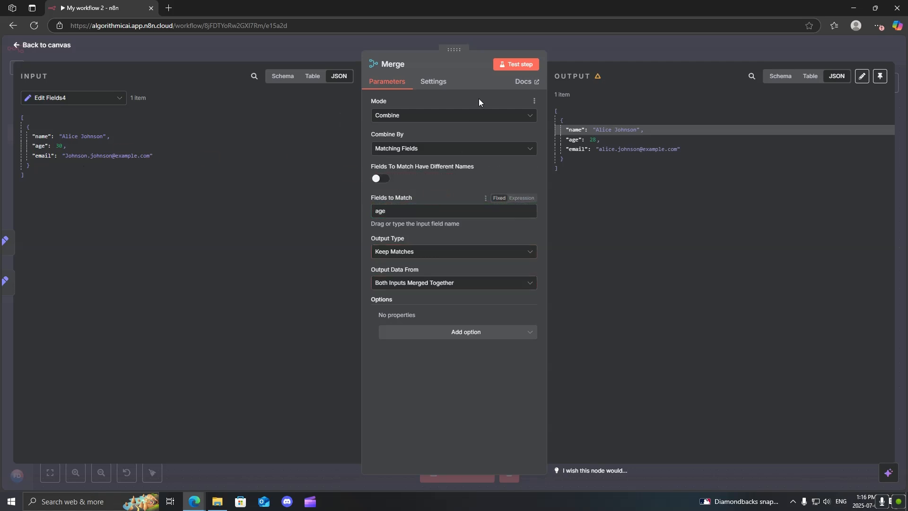
{"action": "left_click", "coordinate": [514, 64]}
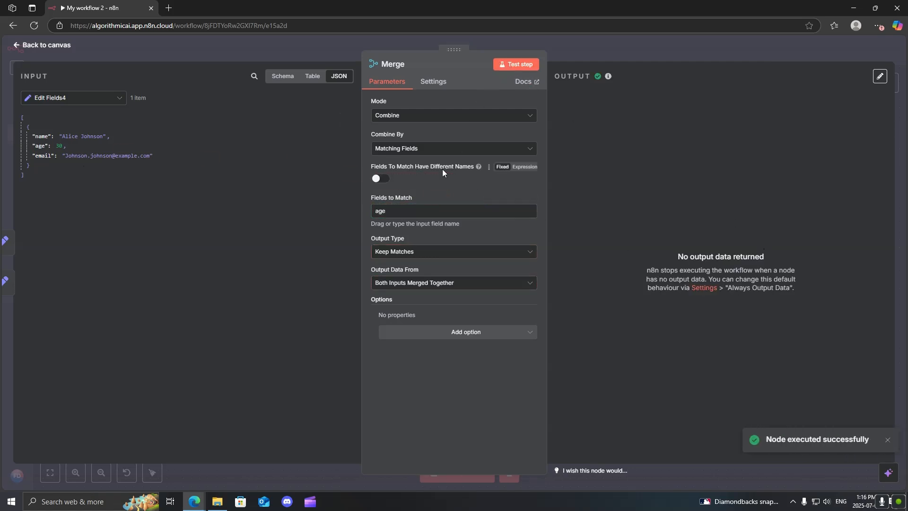
{"action": "right_click", "coordinate": [640, 338]}
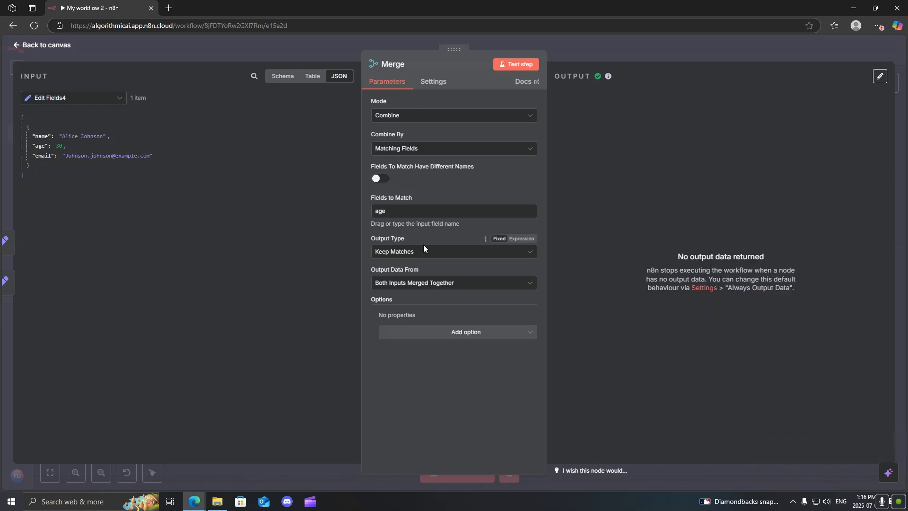
{"action": "mouse_move", "coordinate": [415, 245]}
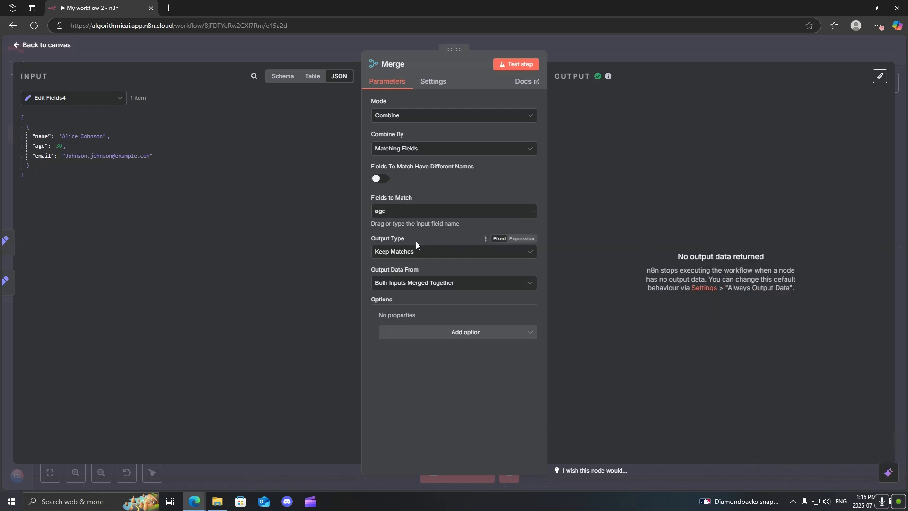
Set the Output Type to Keep Non-Matches and test the Merge step
{"action": "left_click", "coordinate": [453, 251]}
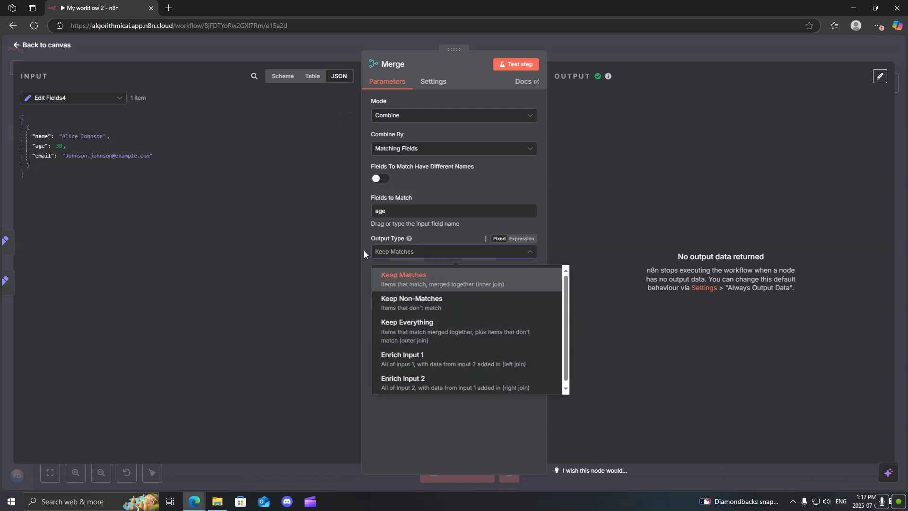
{"action": "mouse_move", "coordinate": [36, 134]}
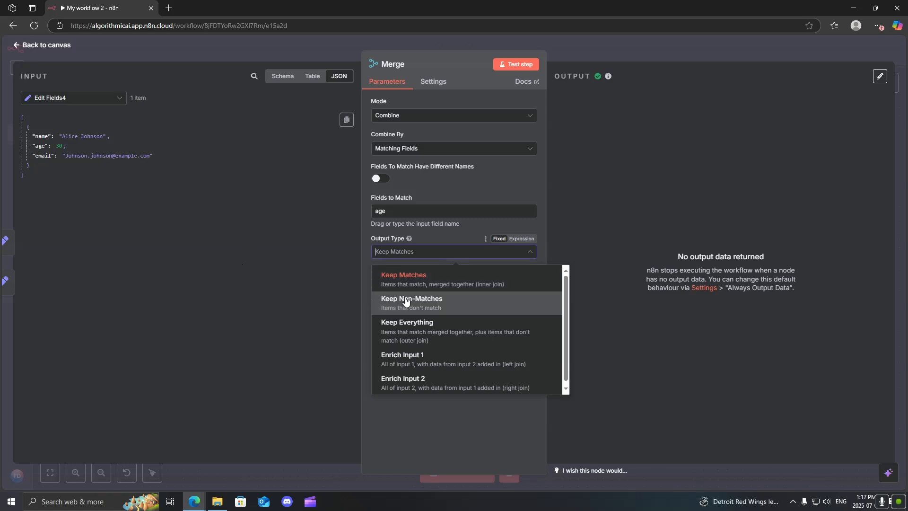
{"action": "left_click", "coordinate": [410, 301]}
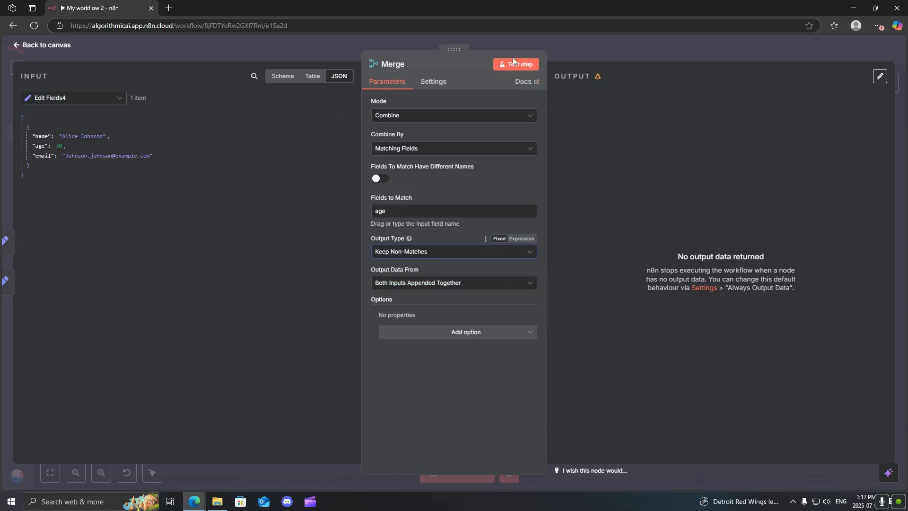
{"action": "left_click", "coordinate": [514, 64]}
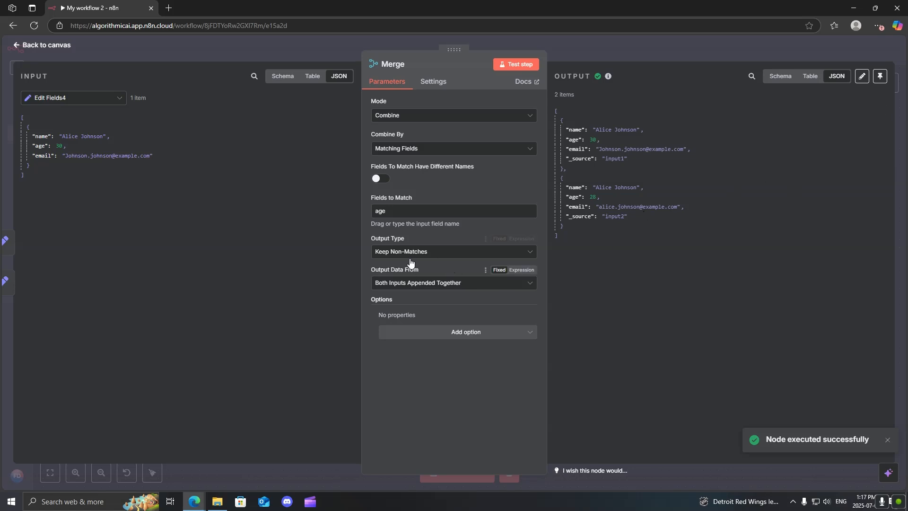
Change the Output Type to Keep Everything, rerun, and review the remaining options
{"action": "left_click", "coordinate": [453, 251]}
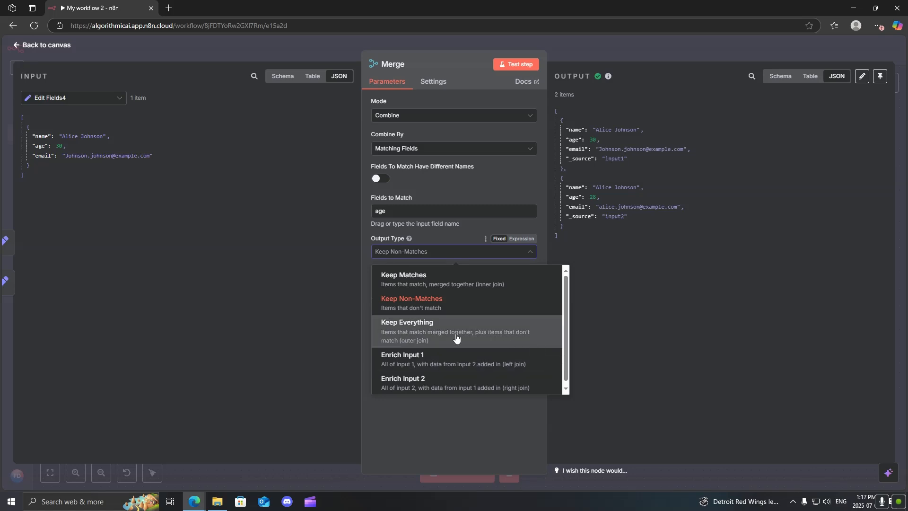
{"action": "left_click", "coordinate": [407, 331]}
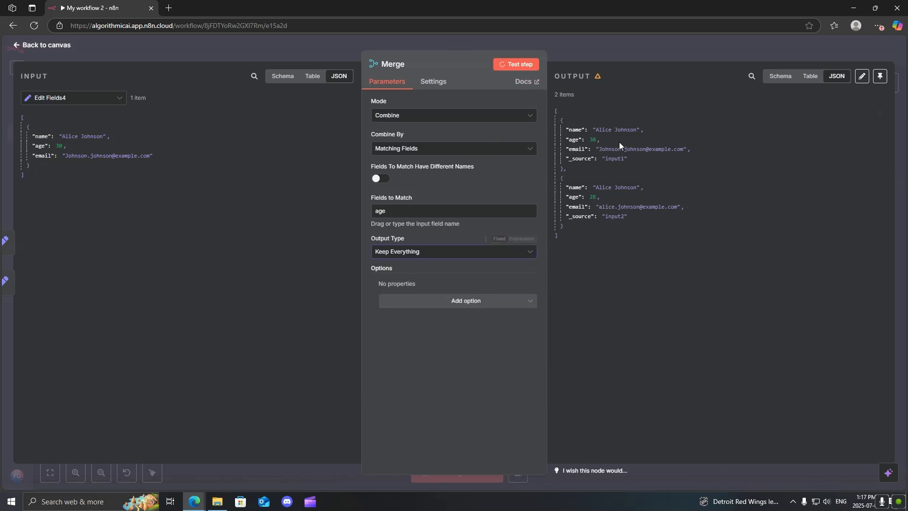
{"action": "left_click", "coordinate": [514, 64]}
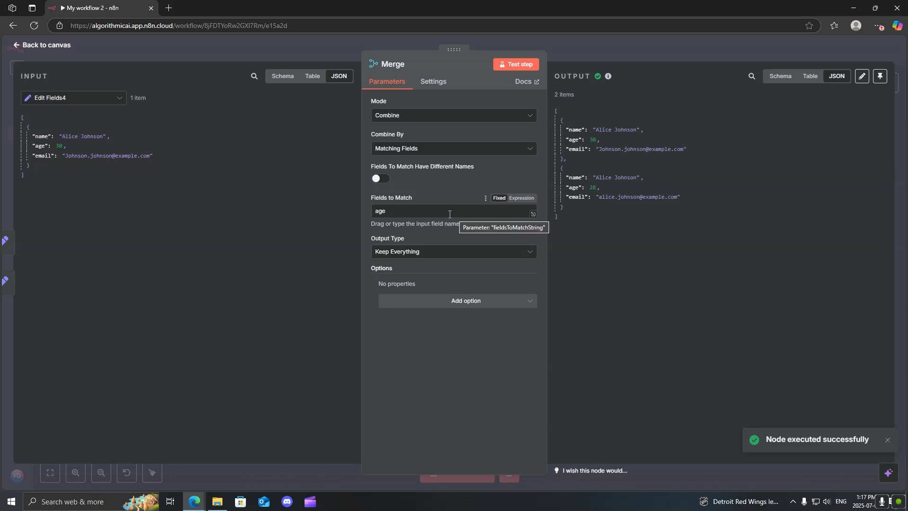
{"action": "left_click", "coordinate": [453, 251]}
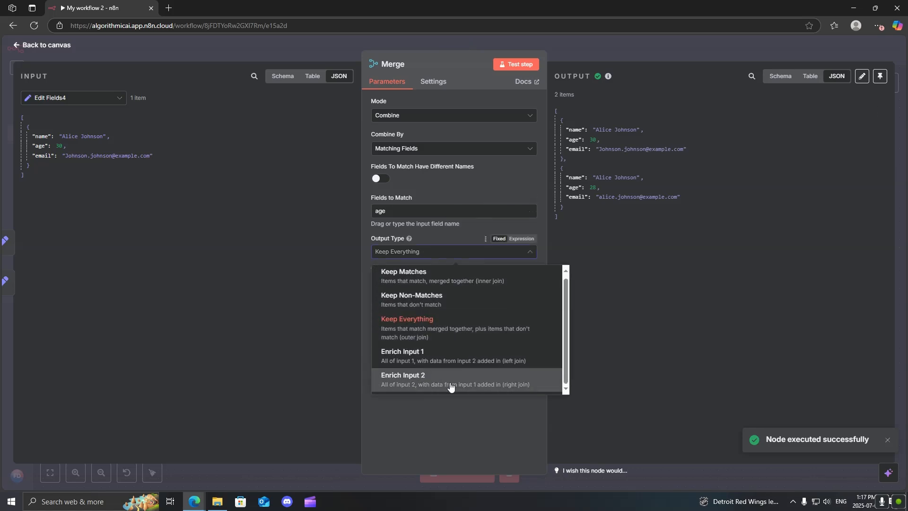
{"action": "mouse_move", "coordinate": [462, 374]}
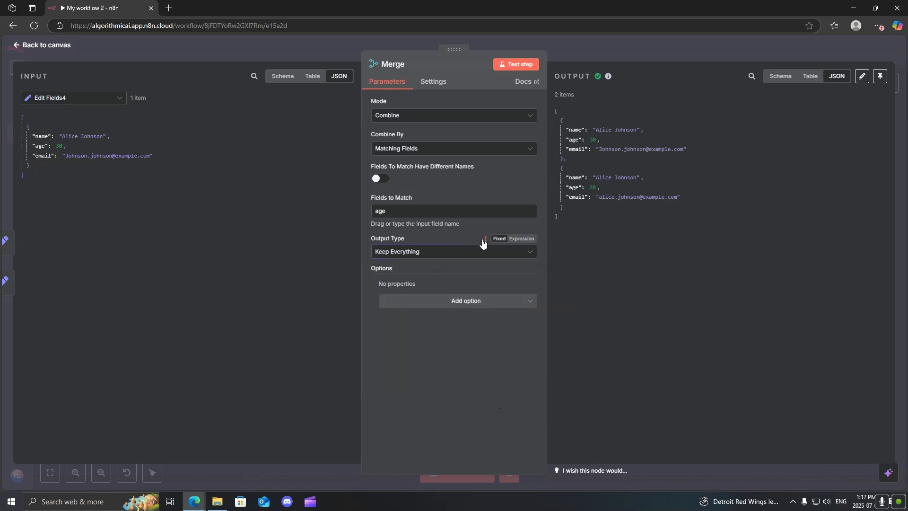
Try SQL Query mode, then set the Merge mode to Choose Branch
{"action": "left_click", "coordinate": [453, 114]}
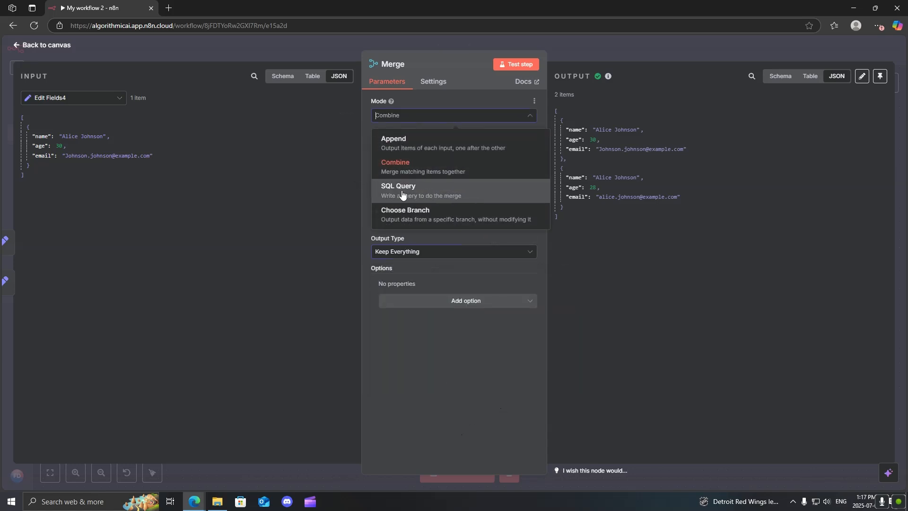
{"action": "left_click", "coordinate": [397, 190]}
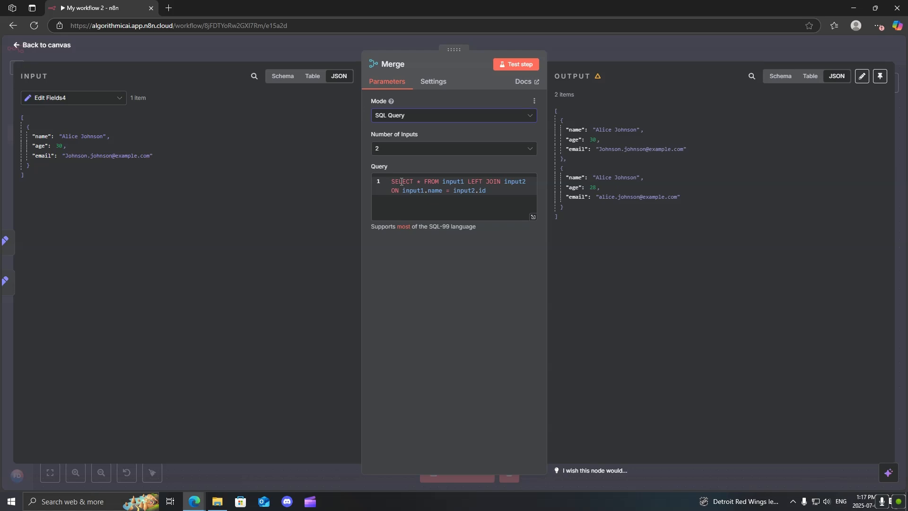
{"action": "mouse_move", "coordinate": [463, 131]}
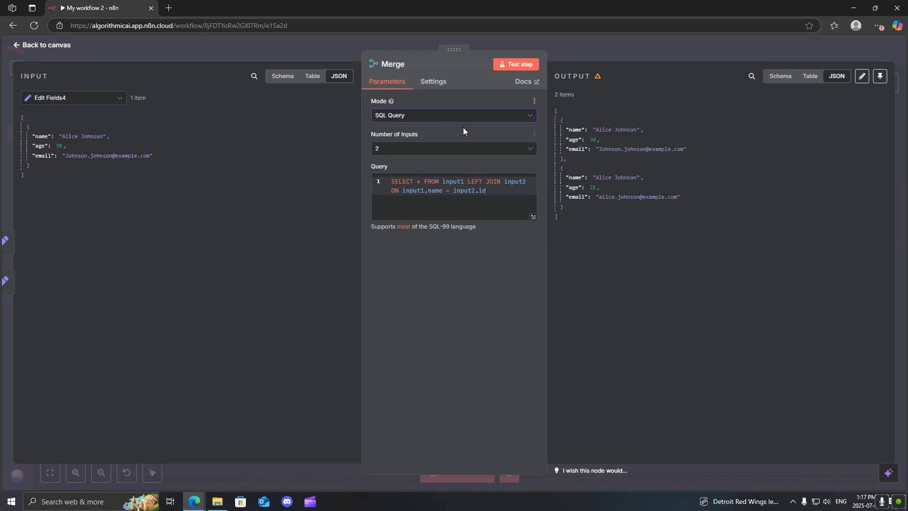
{"action": "left_click", "coordinate": [454, 114]}
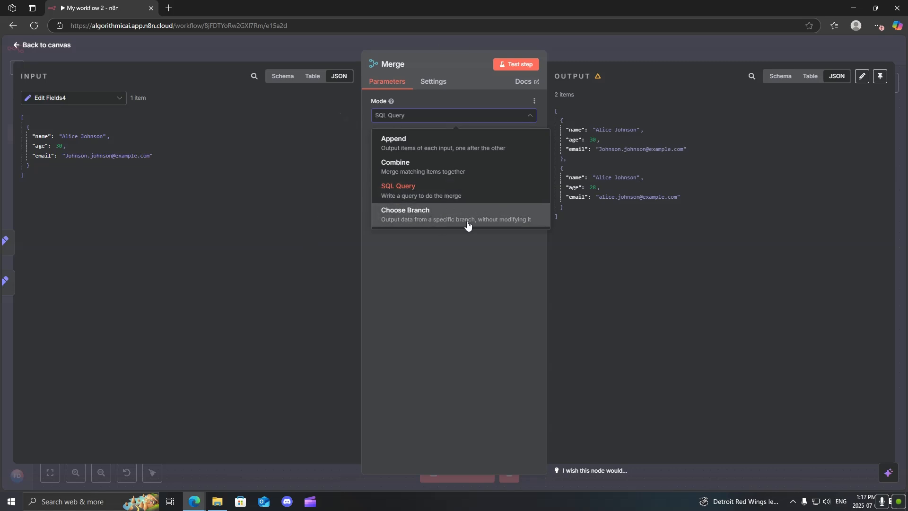
{"action": "left_click", "coordinate": [405, 214]}
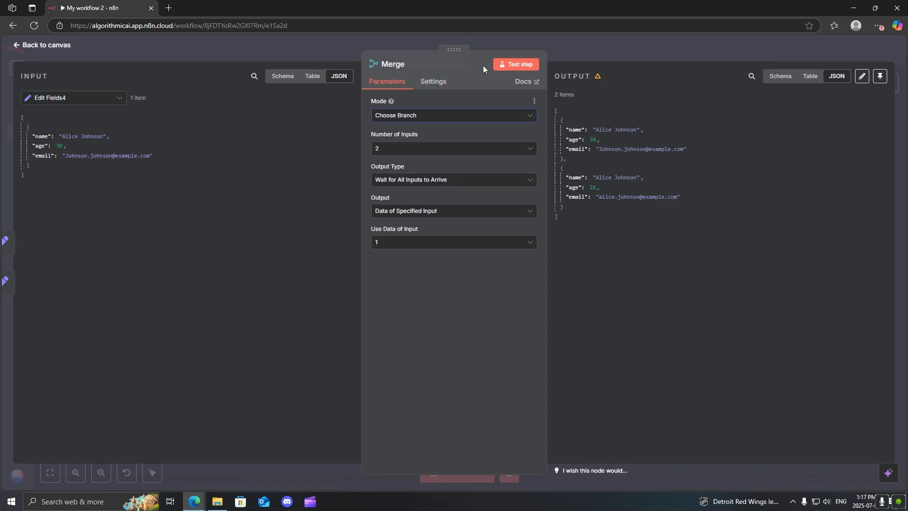
{"action": "mouse_move", "coordinate": [365, 154]}
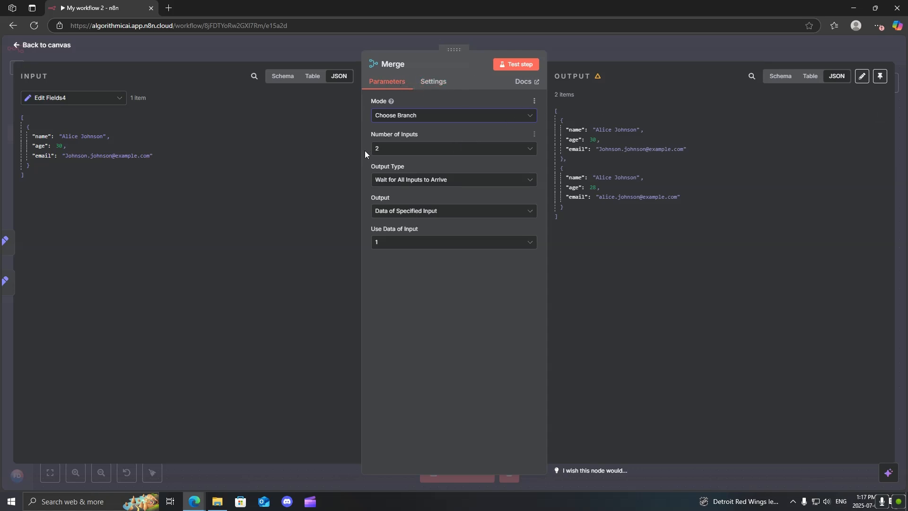
Test outputting a single empty item, then revert Output to Data of Specified Input
{"action": "left_click", "coordinate": [453, 178]}
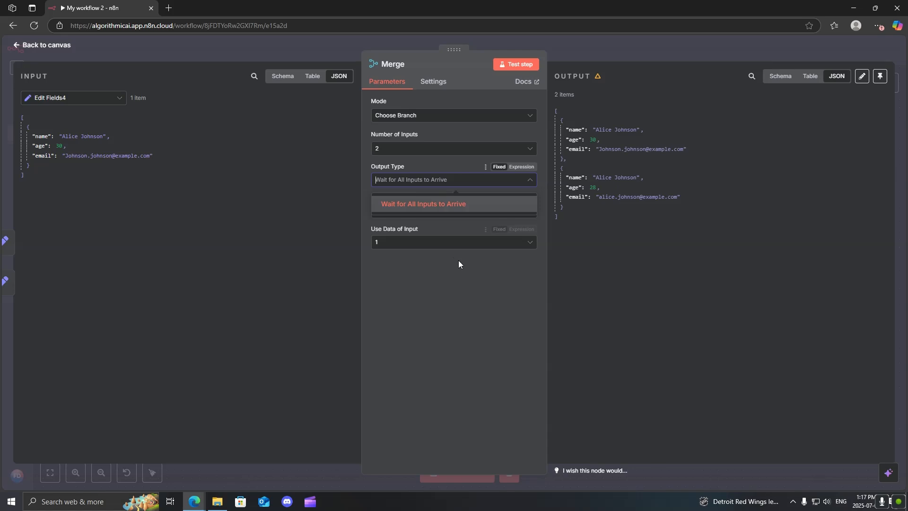
{"action": "left_click", "coordinate": [423, 204]}
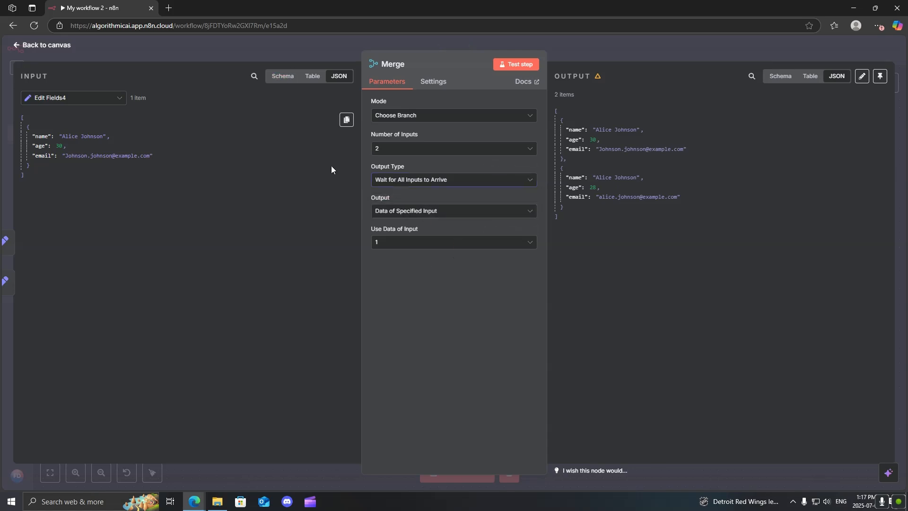
{"action": "left_click", "coordinate": [452, 210]}
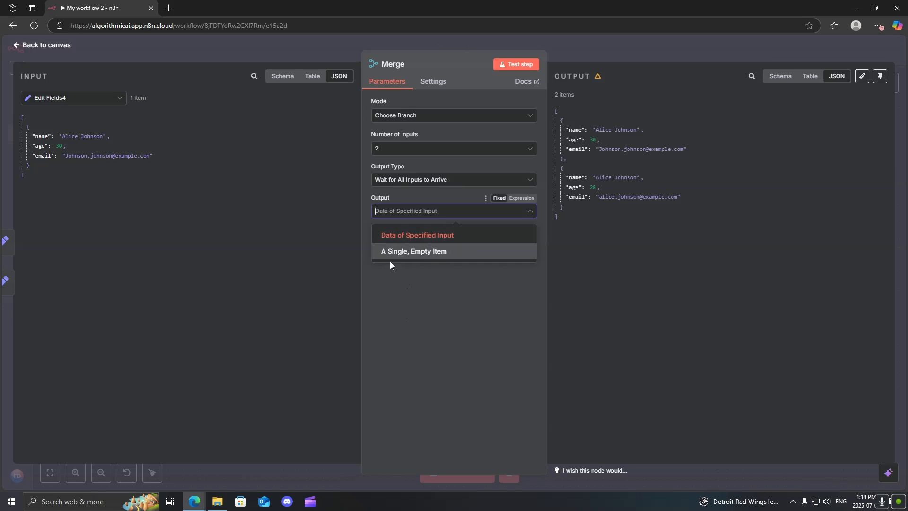
{"action": "left_click", "coordinate": [413, 251]}
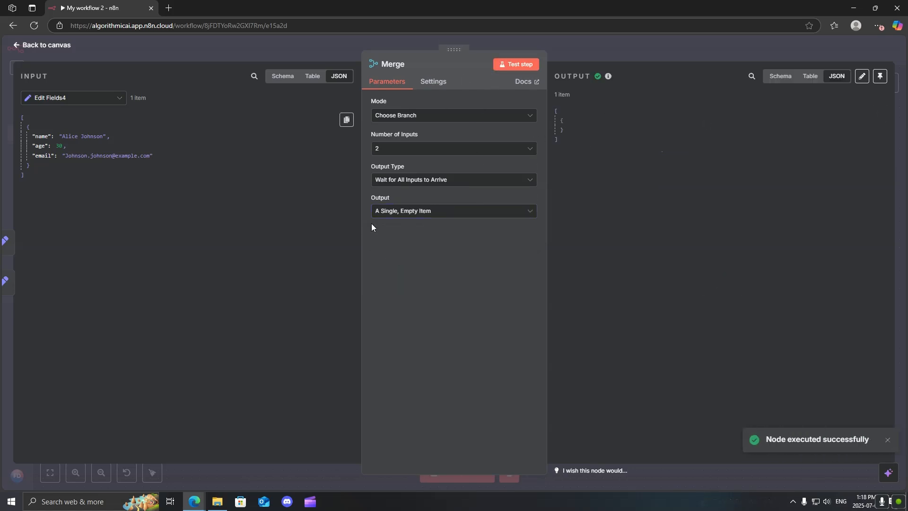
{"action": "left_click", "coordinate": [453, 210]}
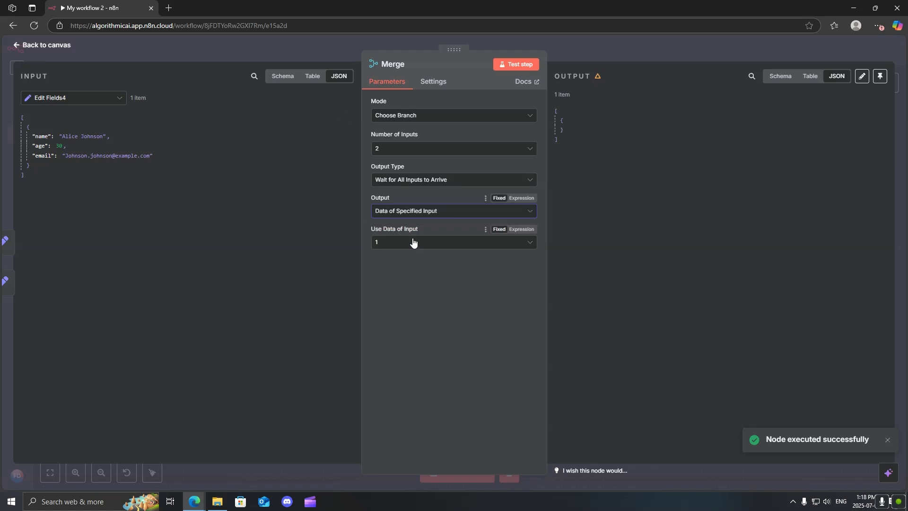
{"action": "left_click", "coordinate": [453, 242]}
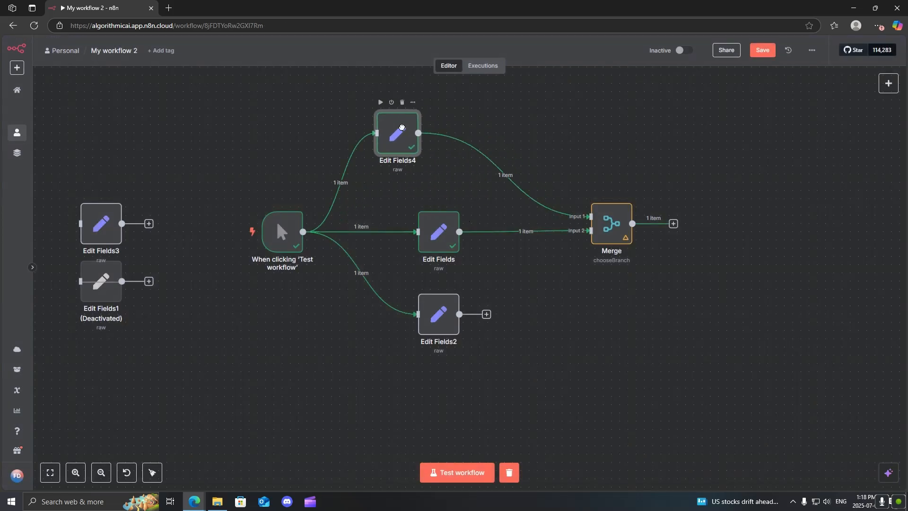
Run the Merge node, inspect the Edit Fields input, and set Use Data of Input to 2
{"action": "double_click", "coordinate": [611, 224]}
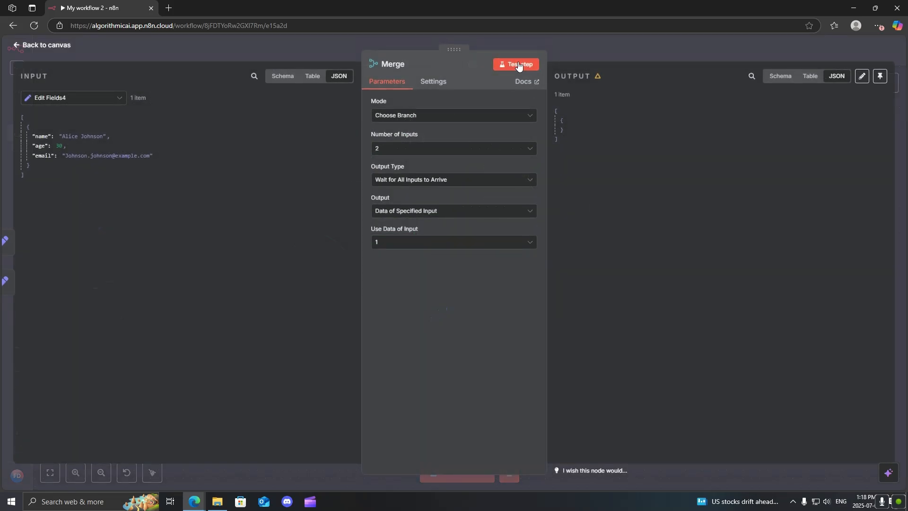
{"action": "left_click", "coordinate": [515, 65]}
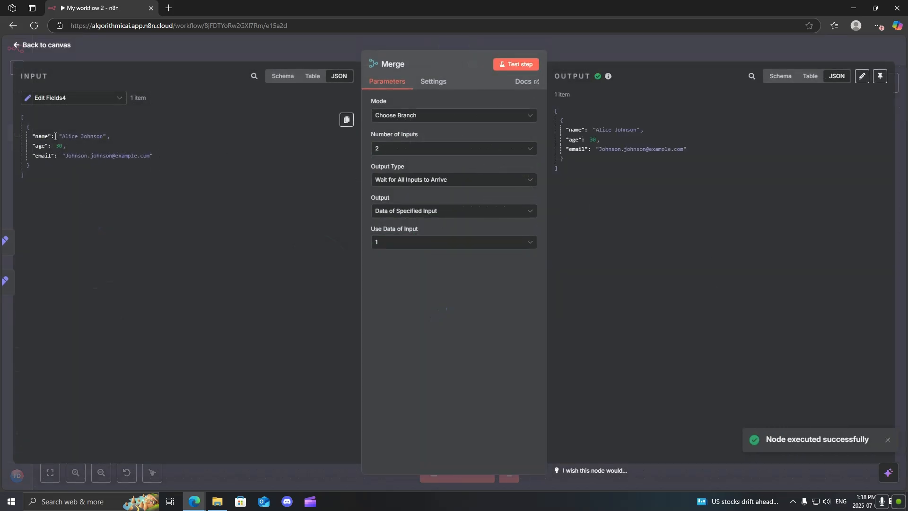
{"action": "left_click", "coordinate": [74, 97]}
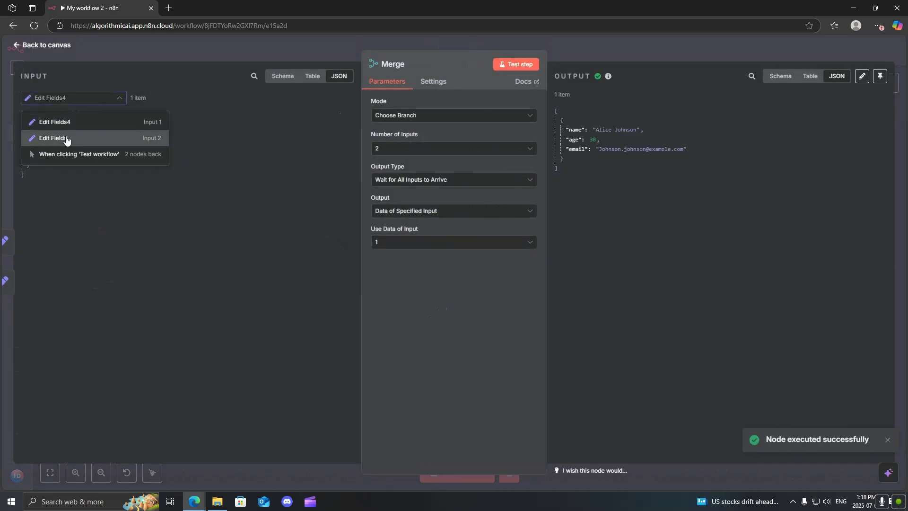
{"action": "left_click", "coordinate": [54, 138]}
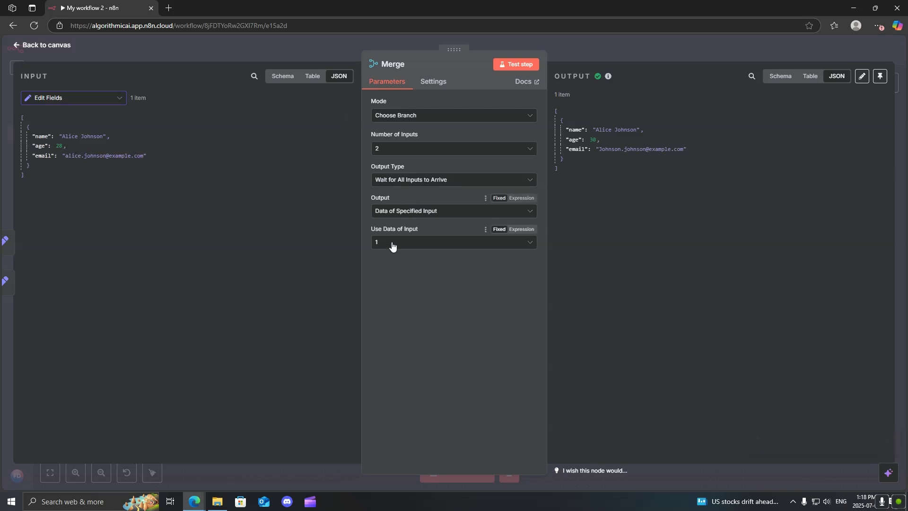
{"action": "left_click", "coordinate": [452, 242]}
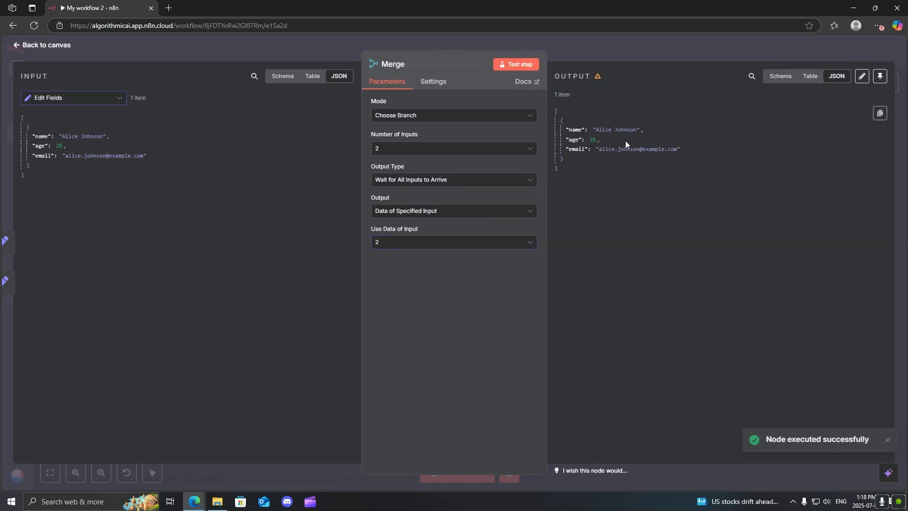
{"action": "left_click_drag", "start_coordinate": [570, 129], "coordinate": [680, 149]}
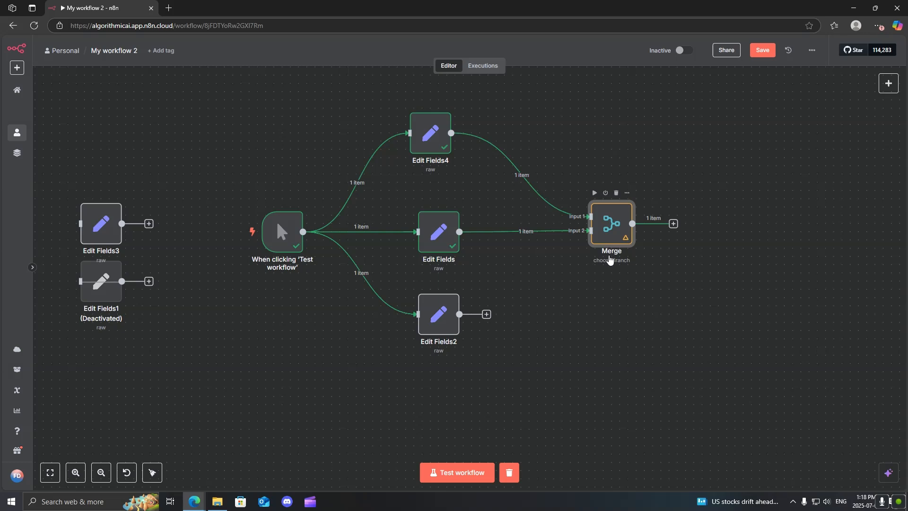
{"action": "mouse_move", "coordinate": [637, 240]}
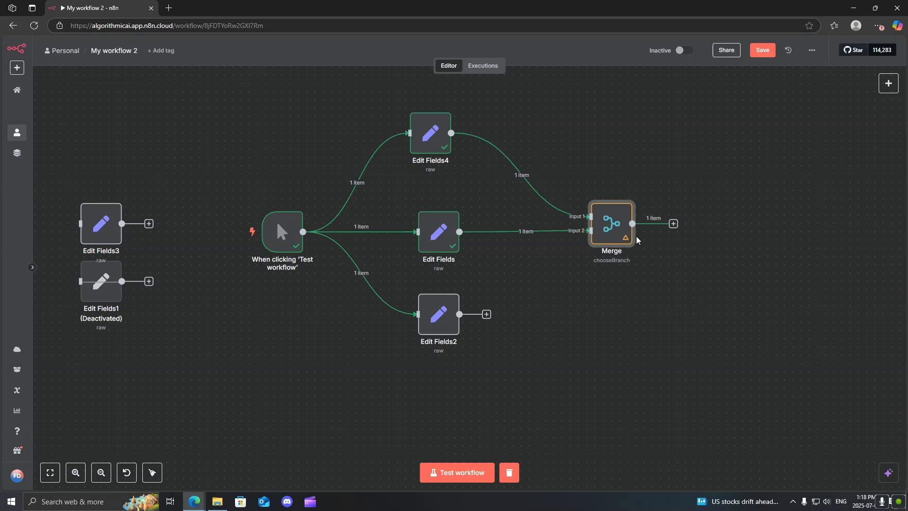